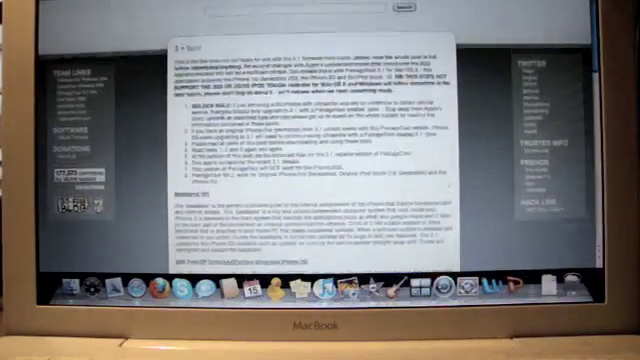
Step: Scroll the Dev Team post down to the Official Bittorrent Releases and Unofficial Mirrors links
{"action": "scroll", "scroll_direction": "down", "scroll_amount": 3}
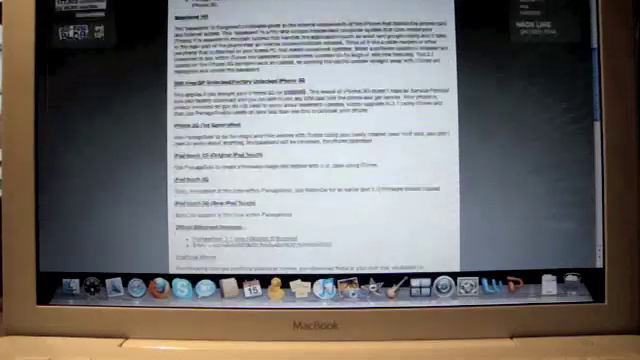
{"action": "scroll", "scroll_direction": "down", "scroll_amount": 3}
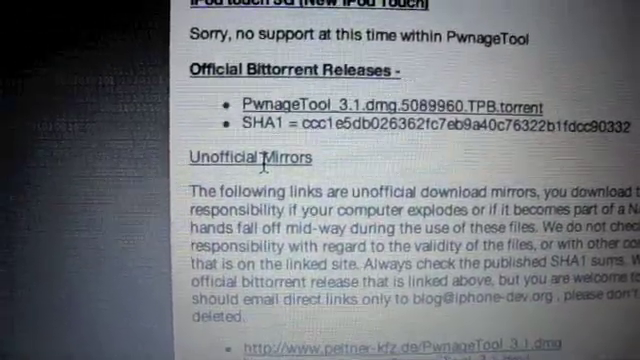
{"action": "scroll", "scroll_direction": "down", "scroll_amount": 3}
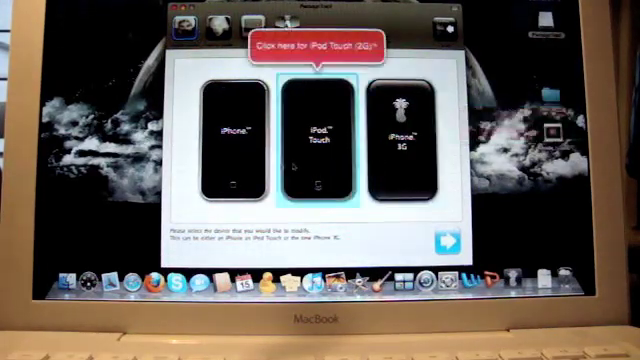
Step: Select iPhone 3G as the target device on PwnageTool's device selection screen
{"action": "left_click", "coordinate": [402, 136]}
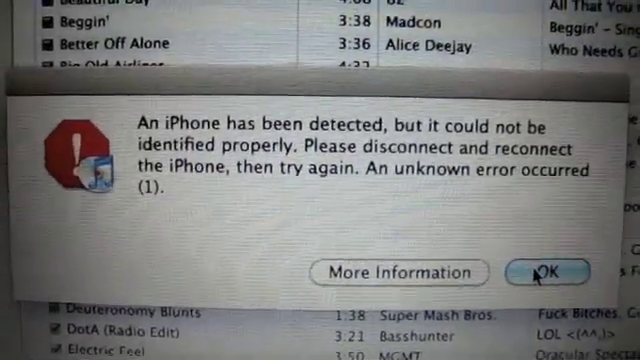
Step: Dismiss the iTunes 'unknown error occurred (1)' alert with OK, returning to the music library
{"action": "left_click", "coordinate": [546, 272]}
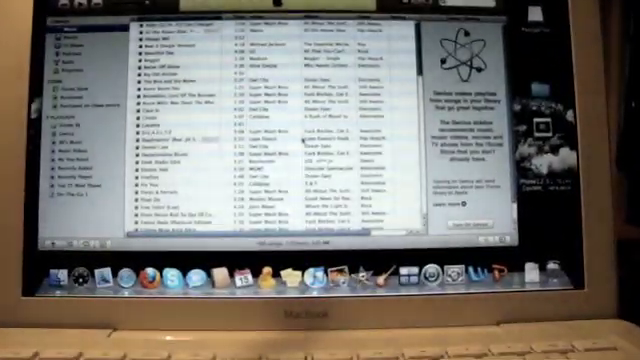